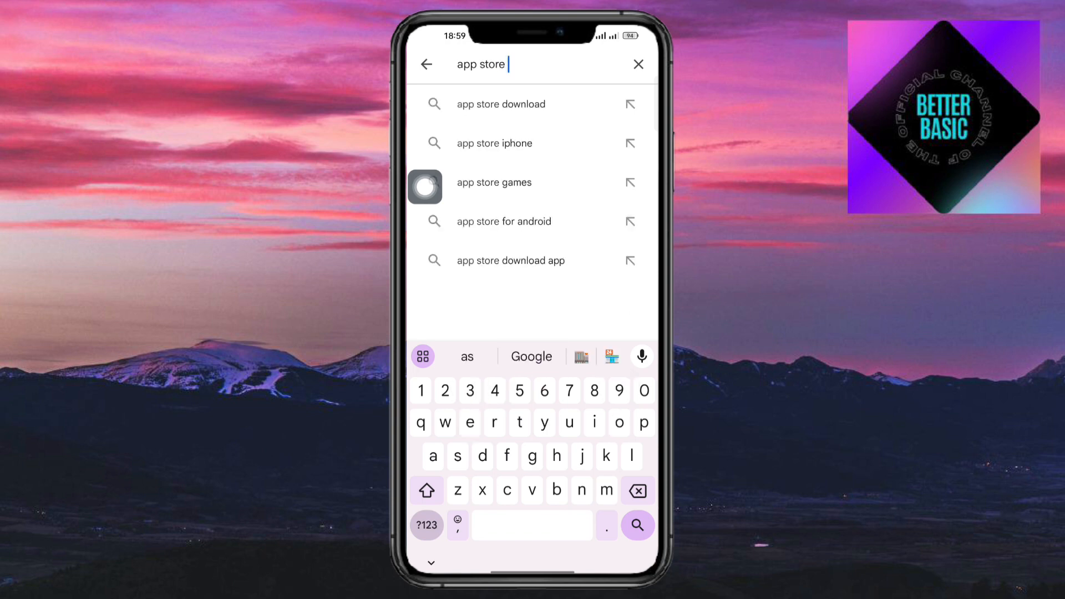
Step: Search Play Store for 'app store' and switch over to Chrome
{"action": "left_click", "coordinate": [636, 525]}
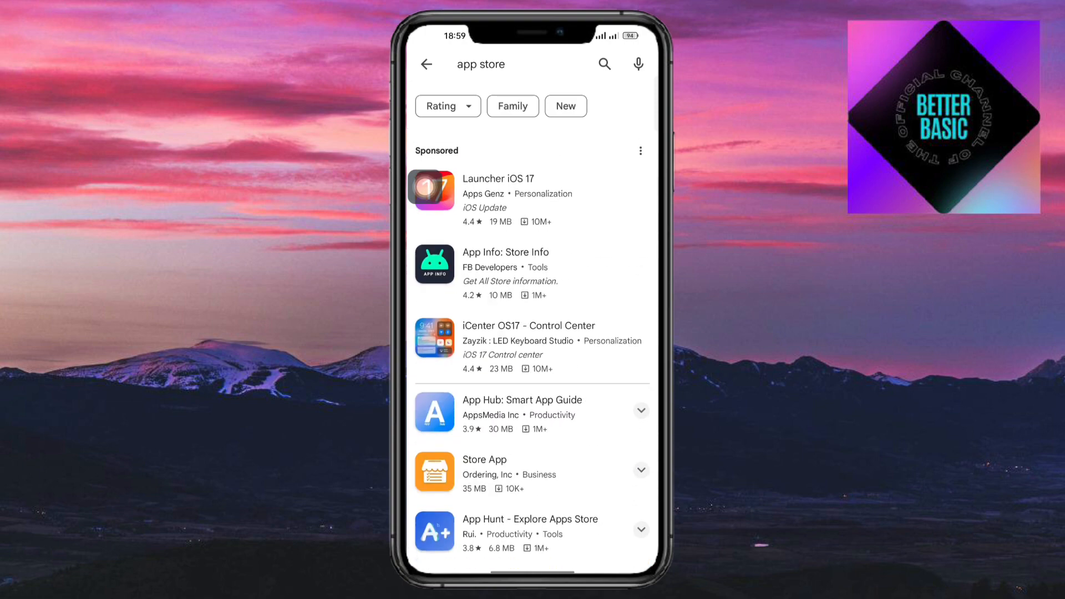
{"action": "left_click", "coordinate": [426, 64]}
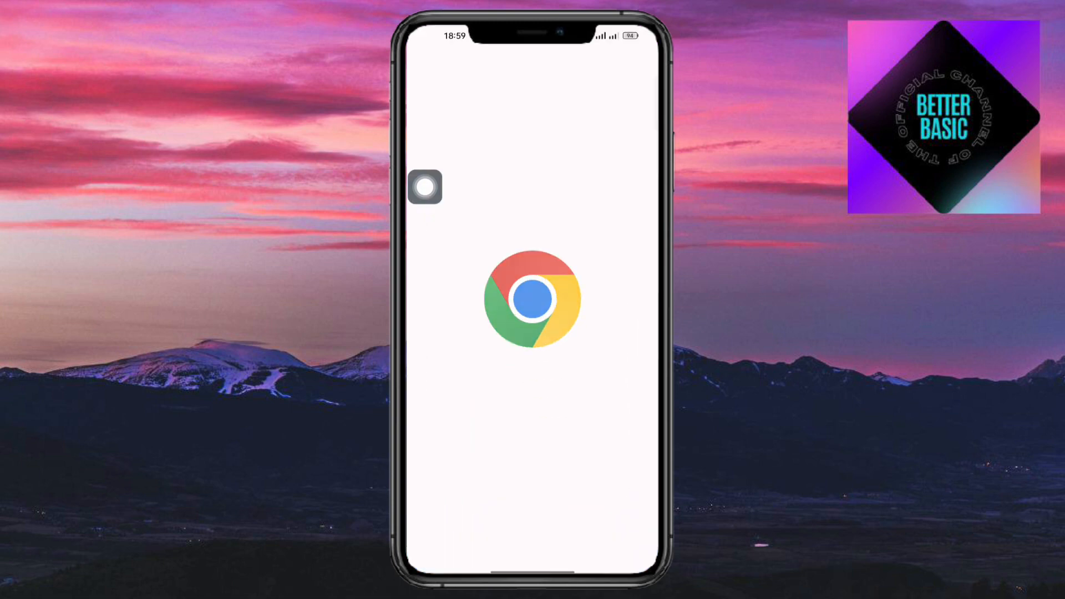
Step: Search the web in Chrome for 'app store' and scroll the results
{"action": "left_click", "coordinate": [533, 297]}
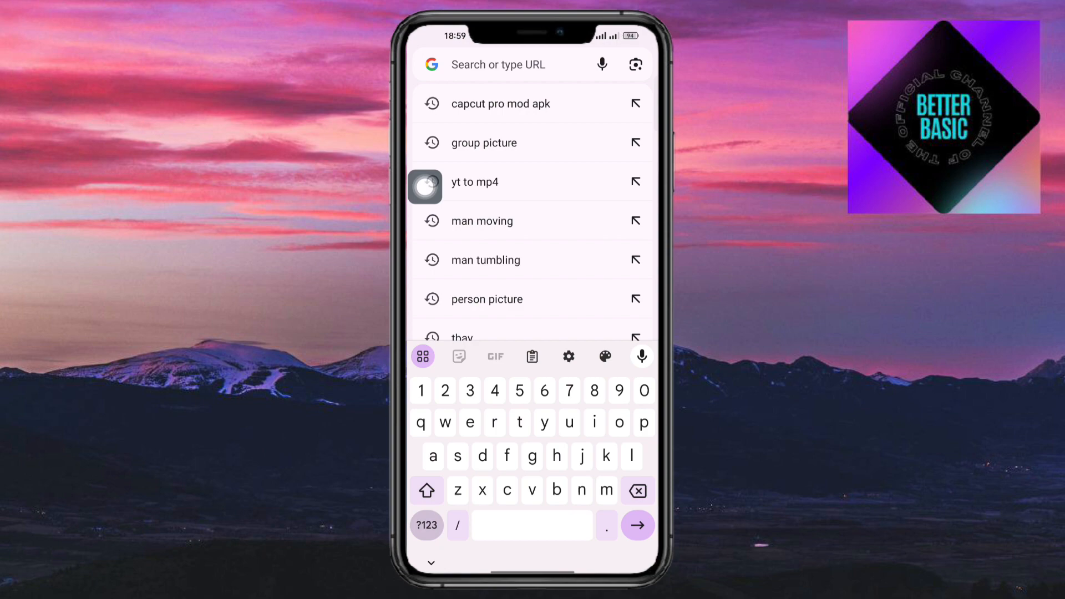
{"action": "type", "text": "app store"}
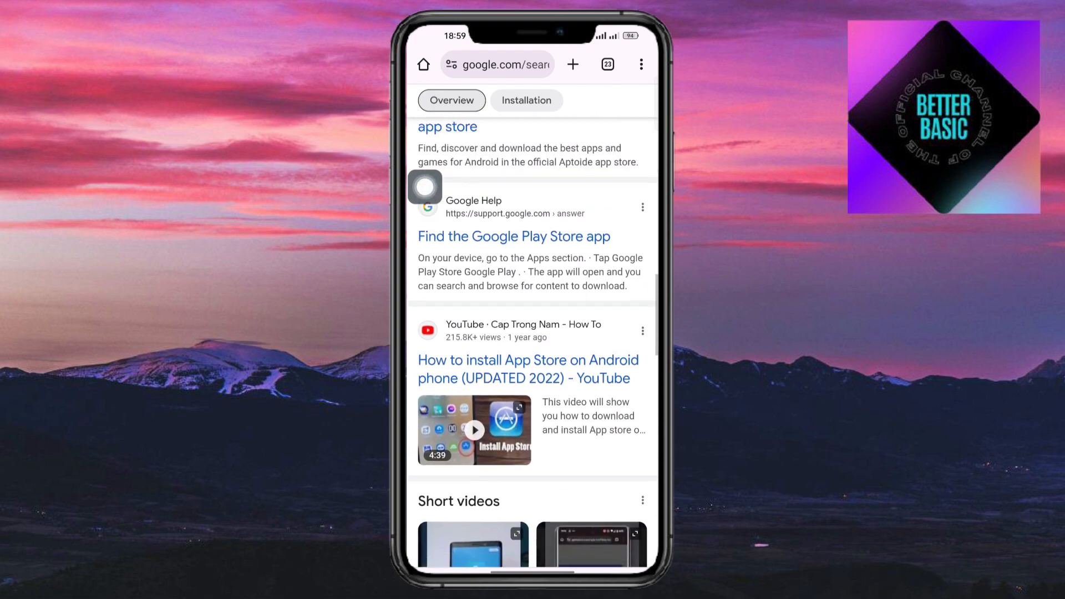
{"action": "scroll", "scroll_direction": "up", "scroll_amount": 3}
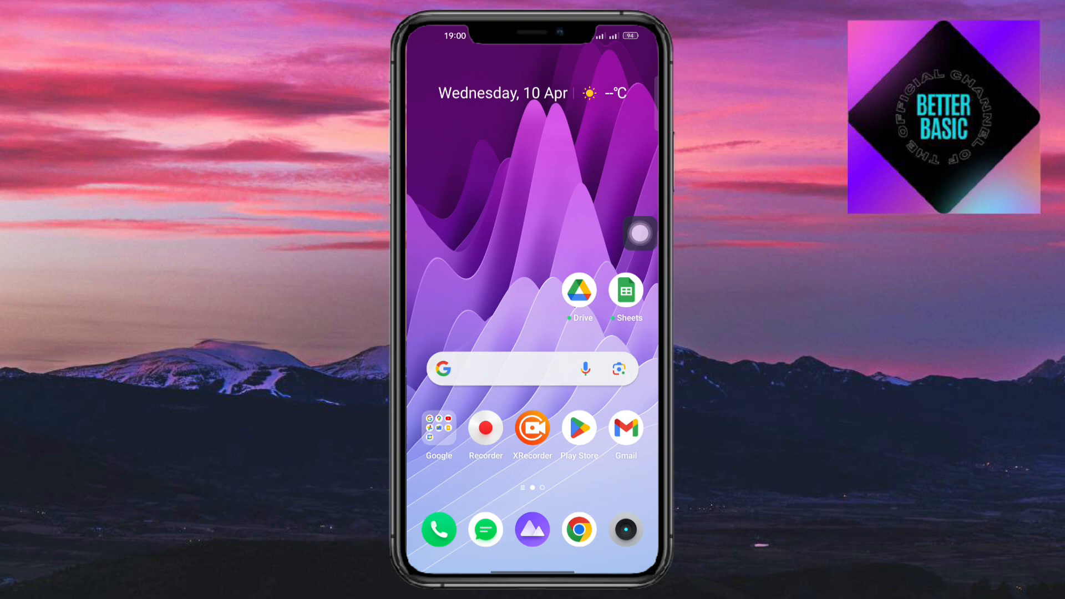
Step: Return to the home screen app drawer and relaunch Play Store
{"action": "scroll", "scroll_direction": "left", "scroll_amount": 3}
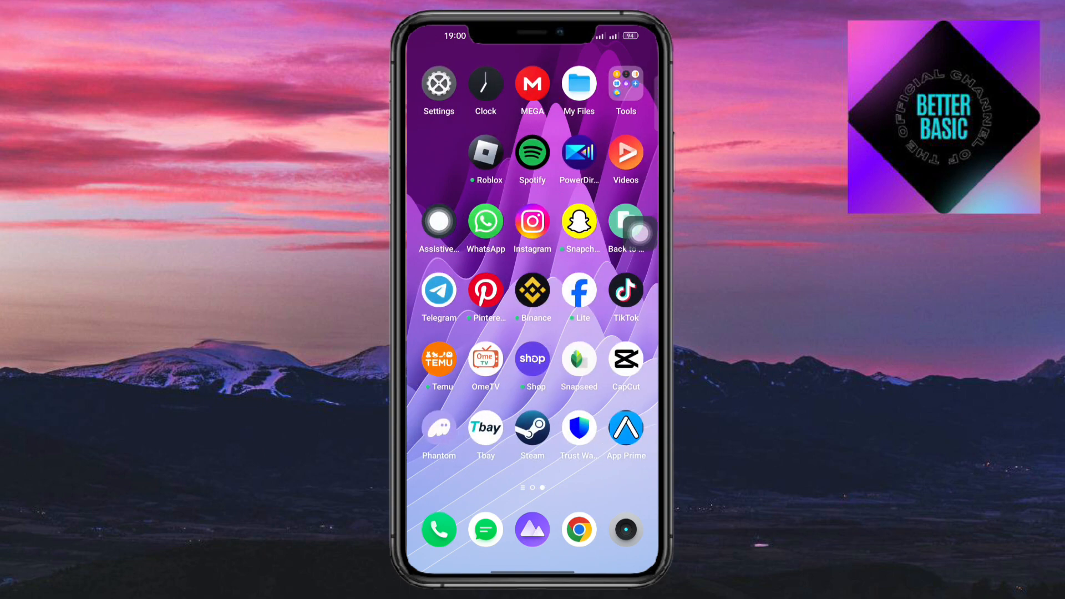
{"action": "scroll", "scroll_direction": "left", "scroll_amount": 3}
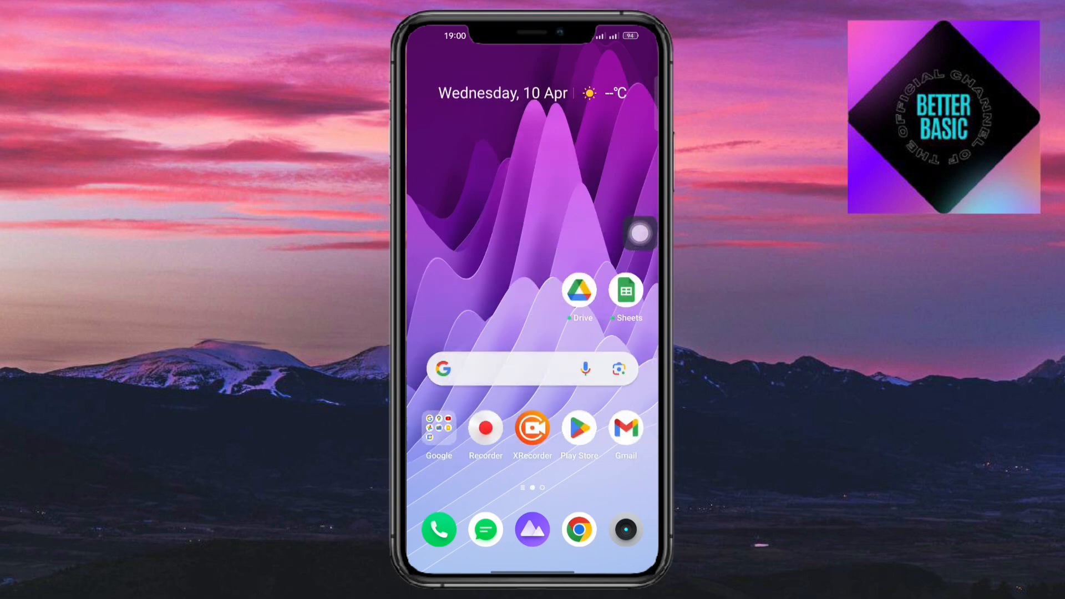
{"action": "left_click", "coordinate": [578, 429]}
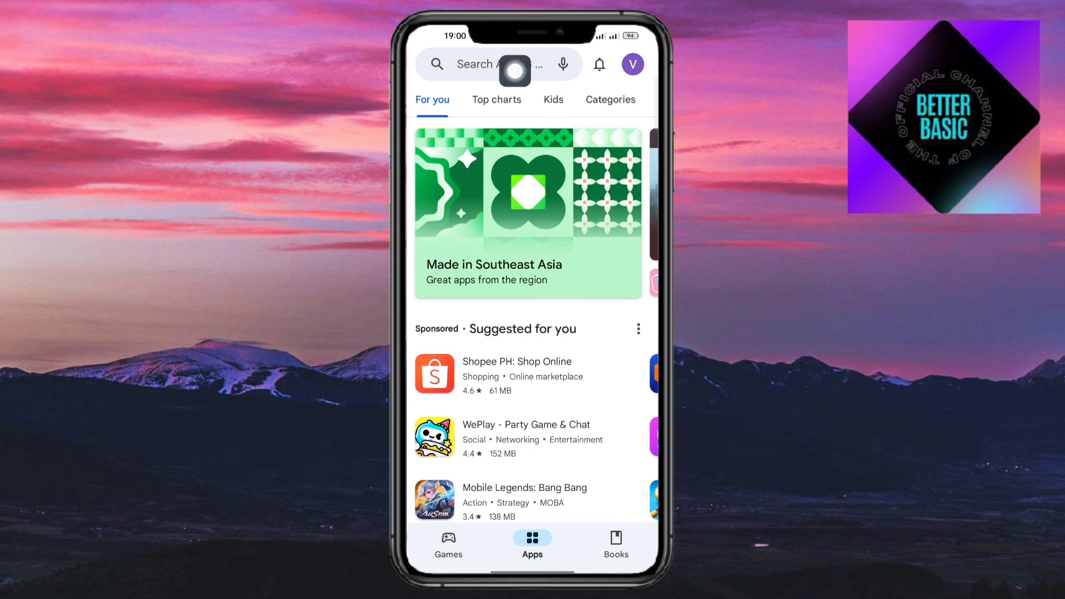
Step: Rerun the 'app prime' search and open the App Prime - Discover App Store listing
{"action": "left_click", "coordinate": [495, 64]}
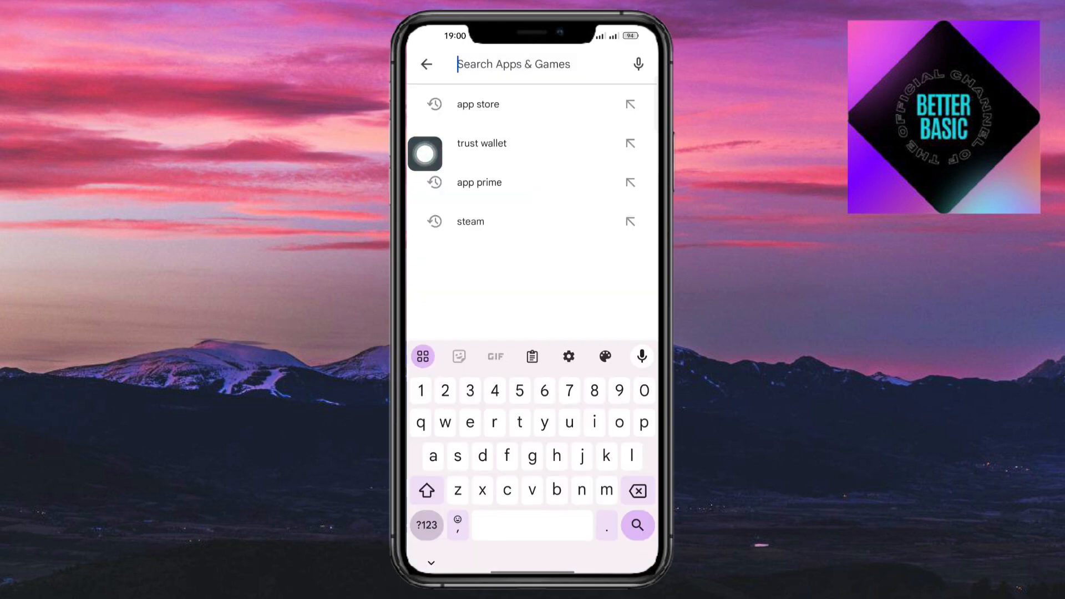
{"action": "left_click", "coordinate": [479, 182]}
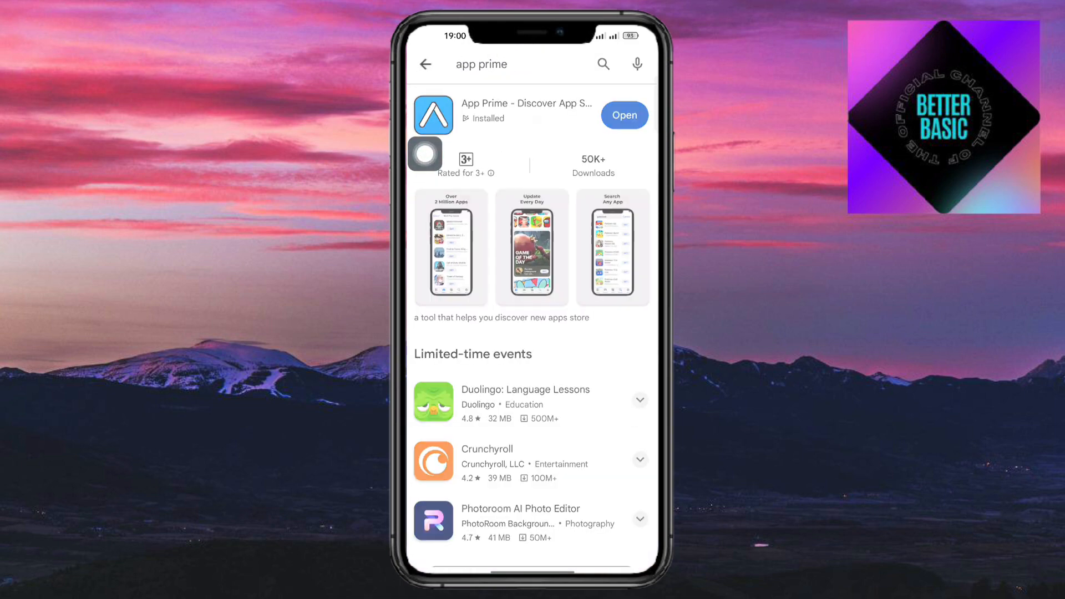
{"action": "left_click", "coordinate": [526, 110]}
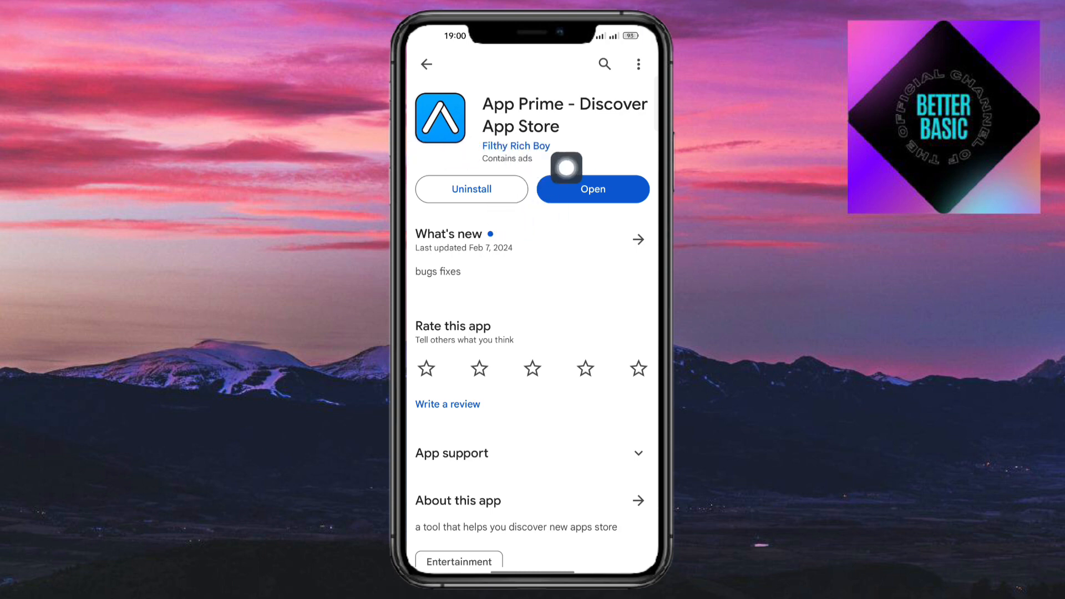
{"action": "mouse_move", "coordinate": [610, 197]}
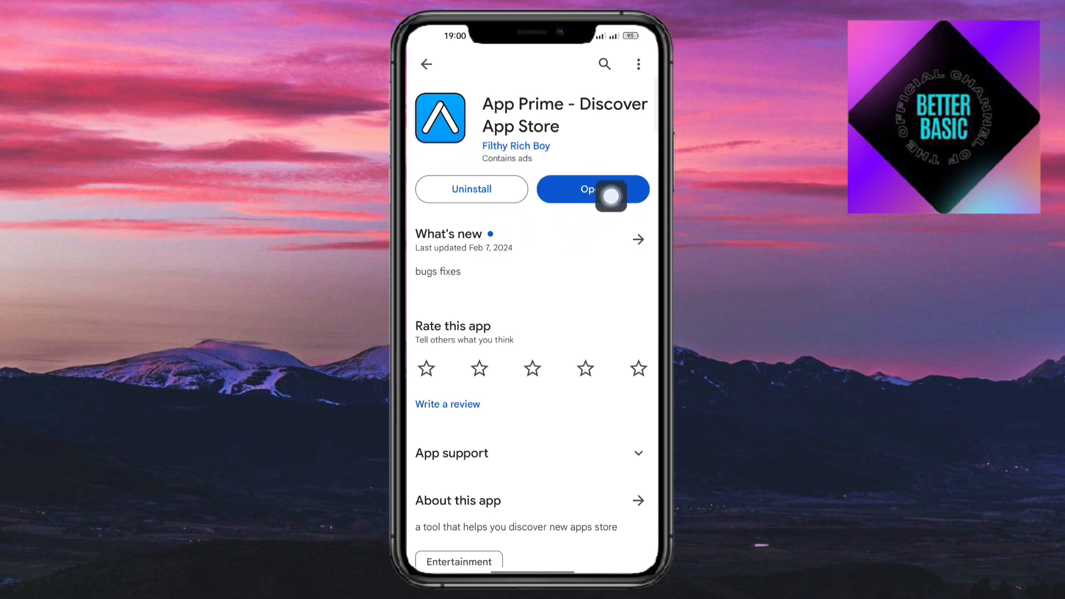
{"action": "mouse_move", "coordinate": [626, 233]}
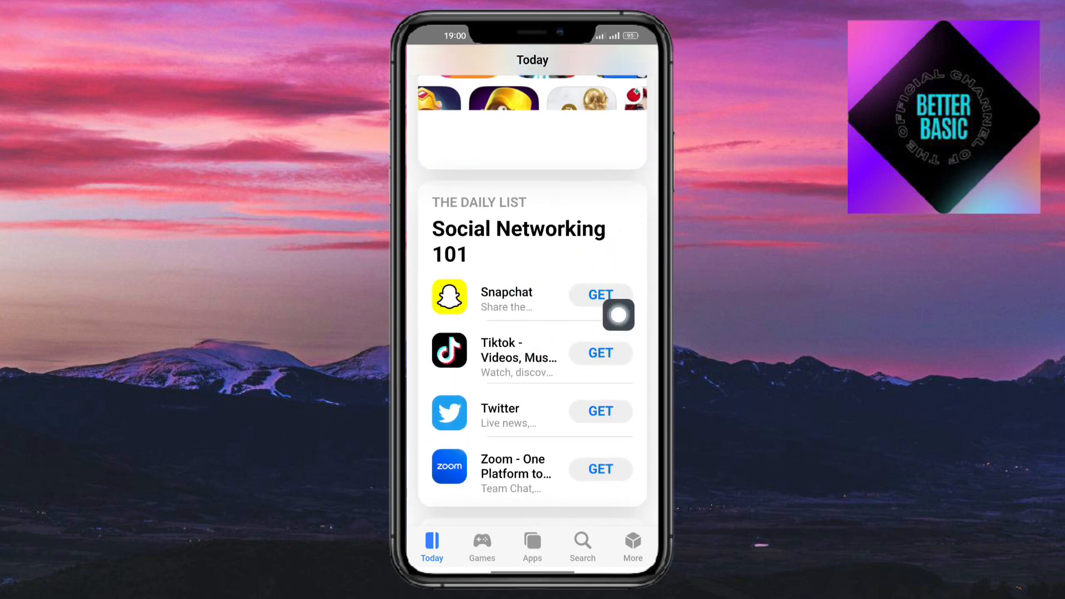
Step: Expand the Social Networking 101 daily list and open Snapchat's details page
{"action": "left_click", "coordinate": [532, 238]}
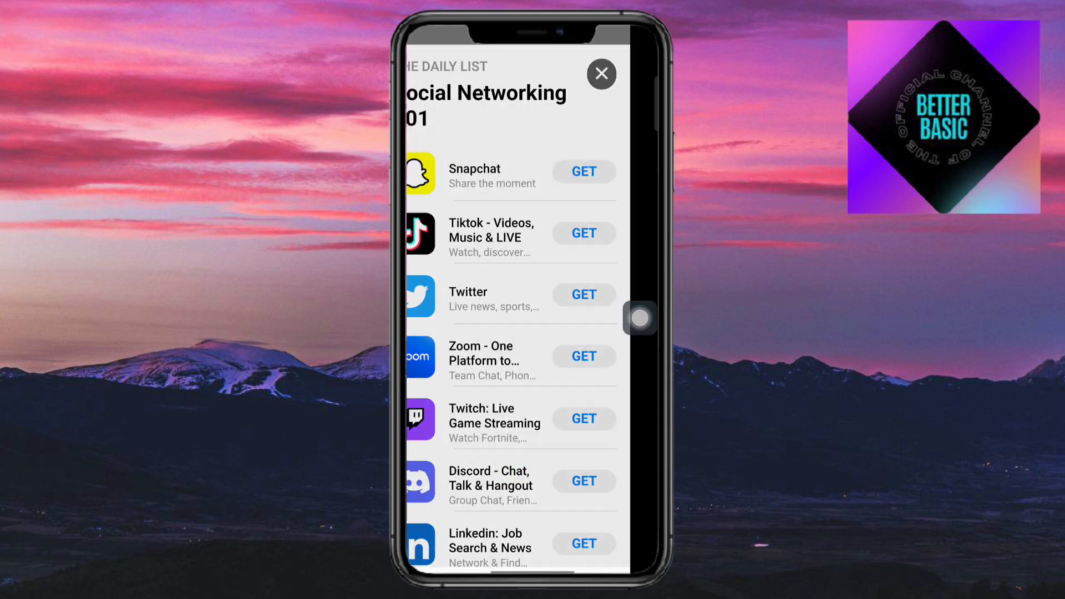
{"action": "left_click", "coordinate": [474, 169]}
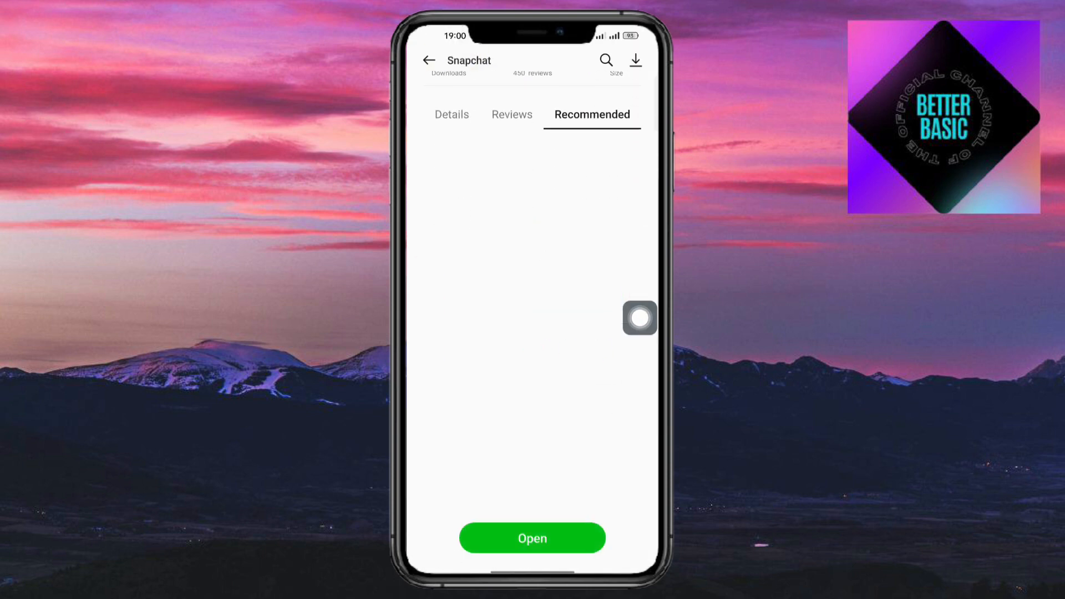